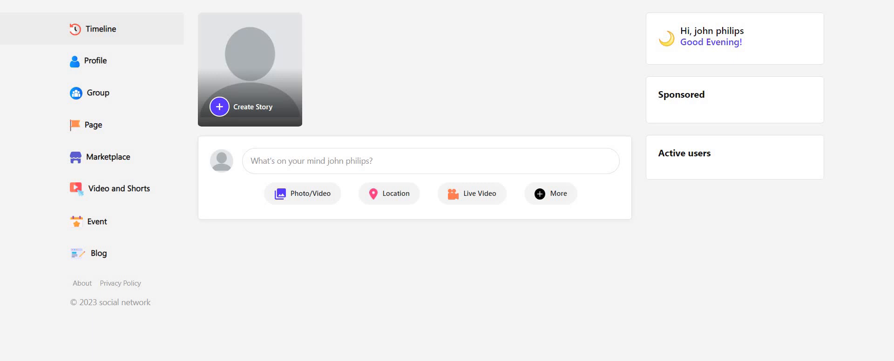
{"action": "mouse_move", "coordinate": [375, 166]}
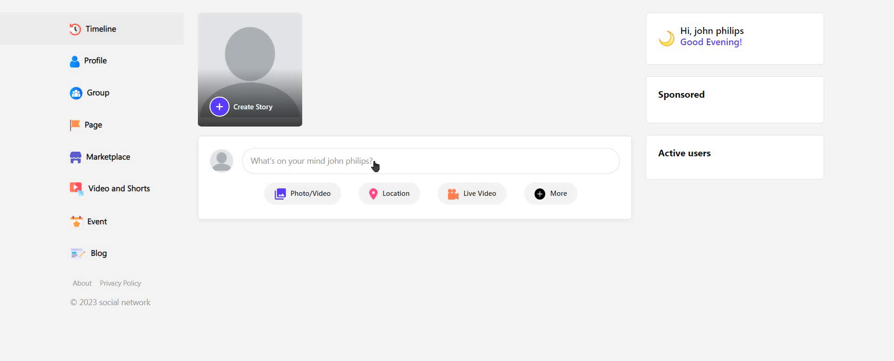
{"action": "mouse_move", "coordinate": [367, 184]}
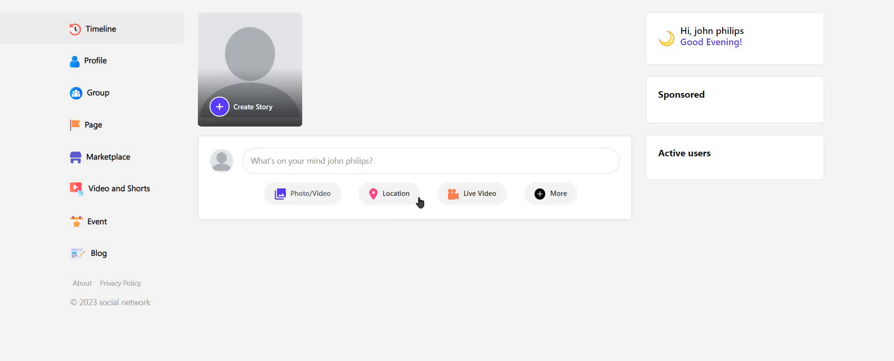
{"action": "mouse_move", "coordinate": [712, 54]}
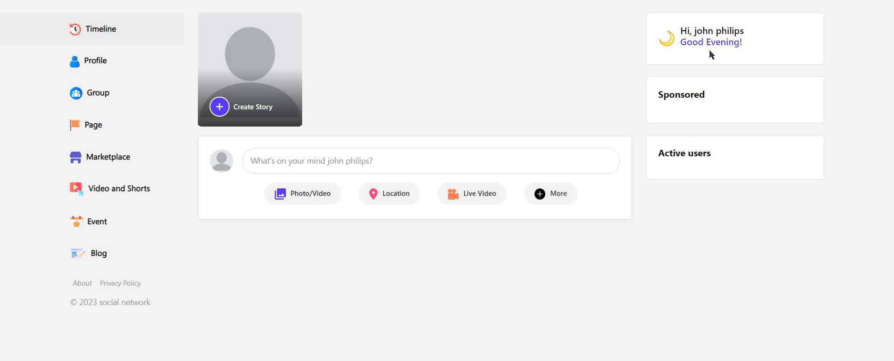
{"action": "mouse_move", "coordinate": [656, 23]}
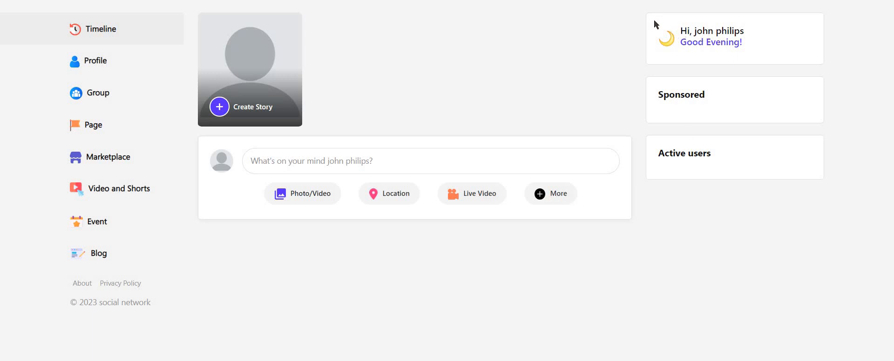
{"action": "mouse_move", "coordinate": [754, 57]}
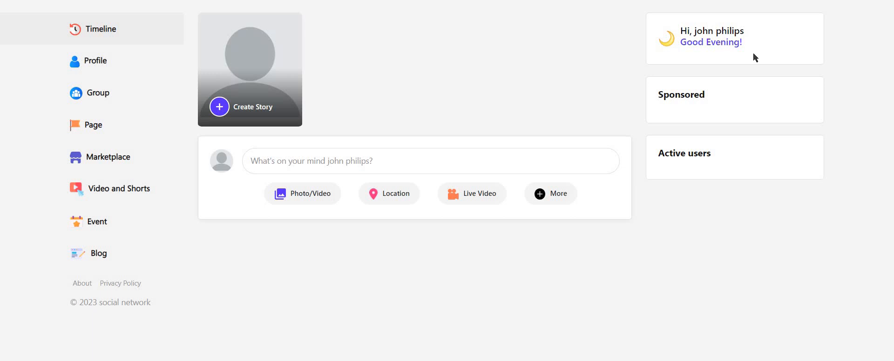
{"action": "mouse_move", "coordinate": [676, 96]}
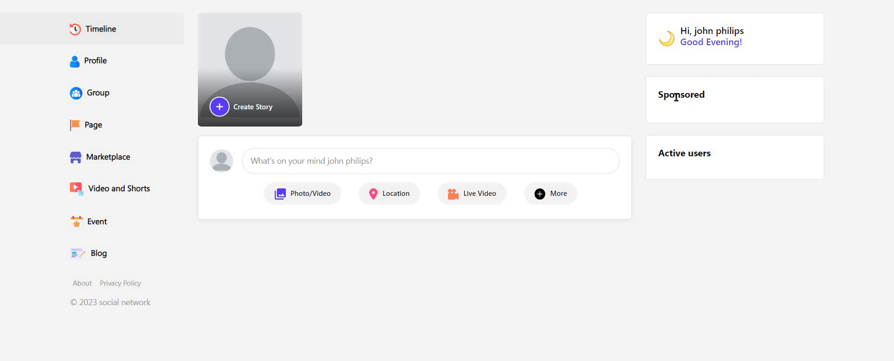
{"action": "mouse_move", "coordinate": [693, 148]}
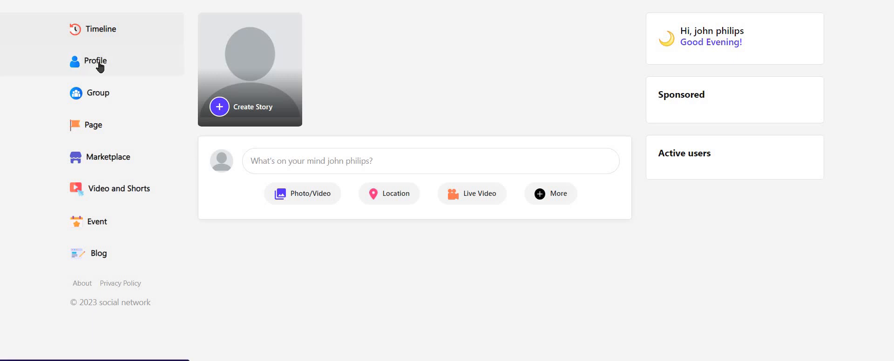
{"action": "mouse_move", "coordinate": [167, 83]}
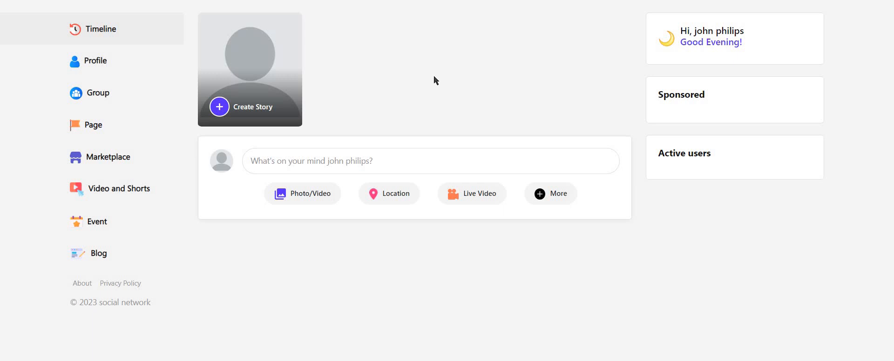
{"action": "left_click", "coordinate": [97, 61]}
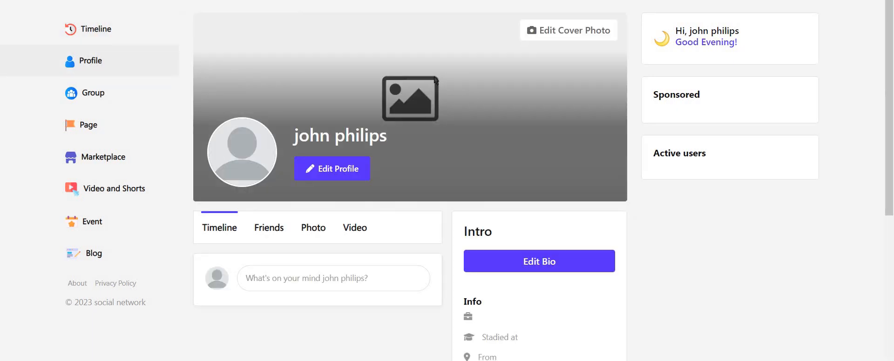
{"action": "scroll", "scroll_direction": "down", "scroll_amount": 3}
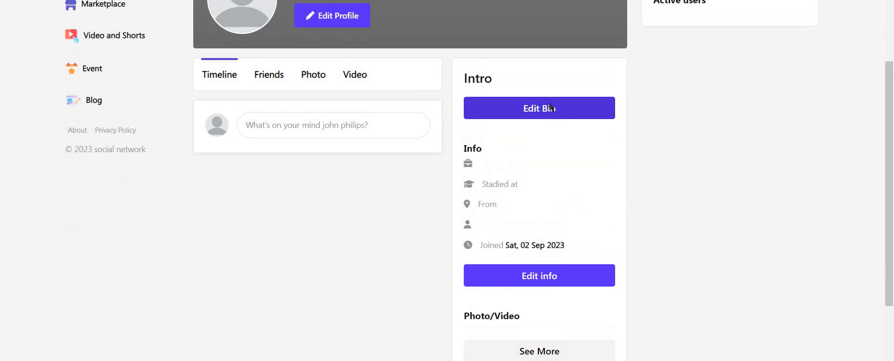
{"action": "scroll", "scroll_direction": "down", "scroll_amount": 3}
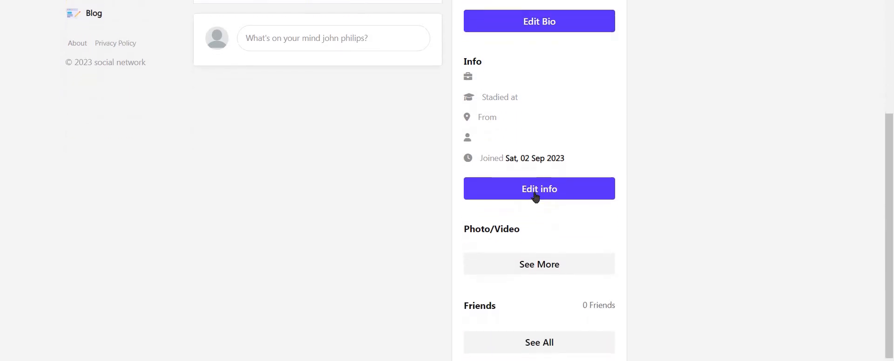
{"action": "scroll", "scroll_direction": "up", "scroll_amount": 3}
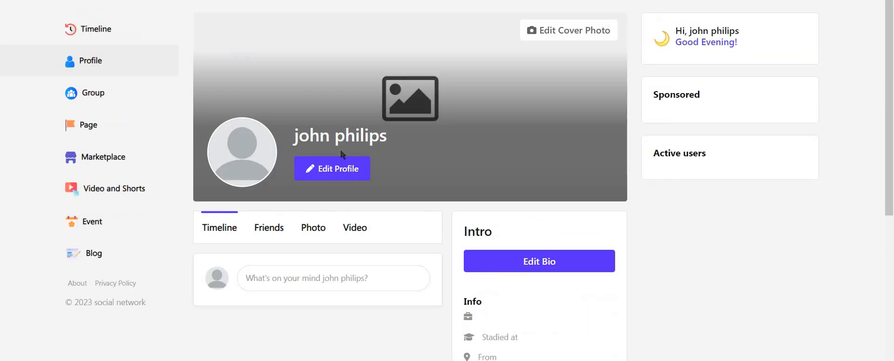
{"action": "mouse_move", "coordinate": [321, 123]}
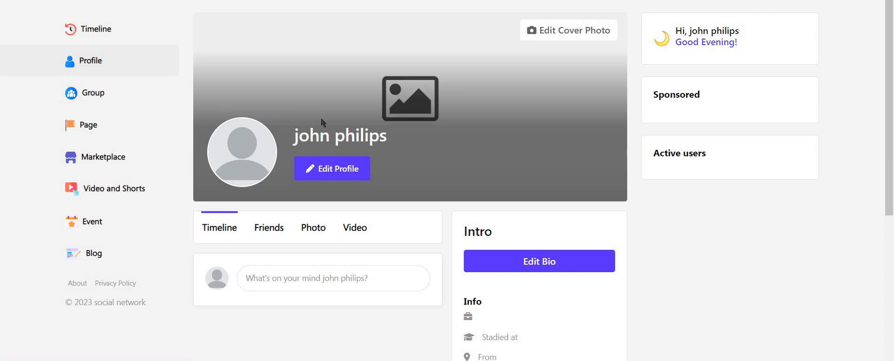
{"action": "mouse_move", "coordinate": [133, 93]}
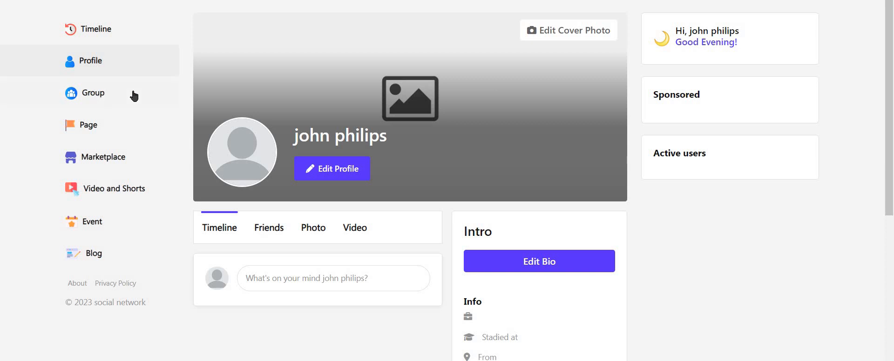
{"action": "mouse_move", "coordinate": [116, 97]}
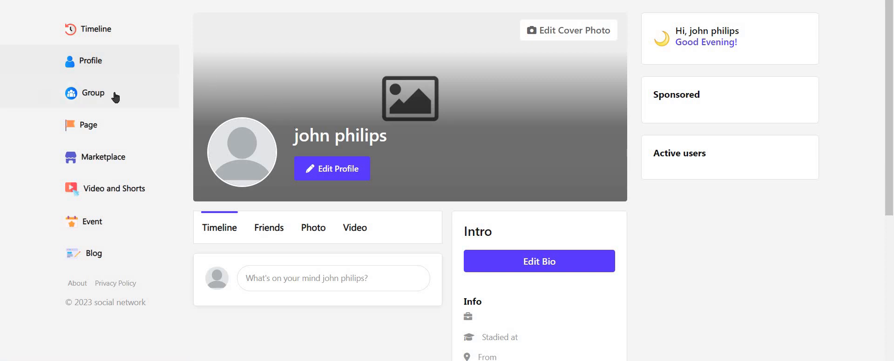
{"action": "mouse_move", "coordinate": [118, 97]}
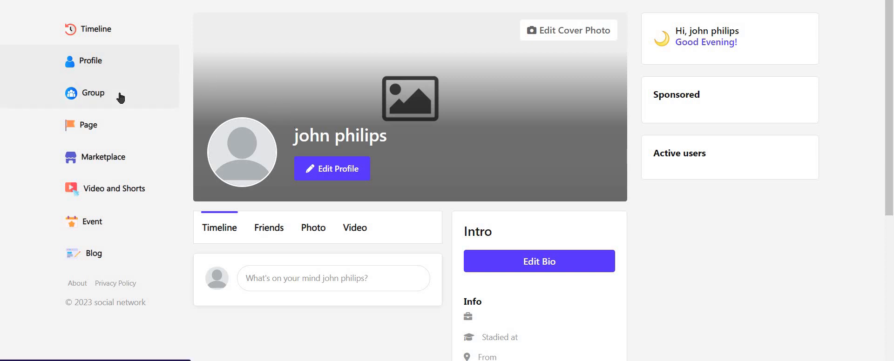
{"action": "mouse_move", "coordinate": [112, 122]}
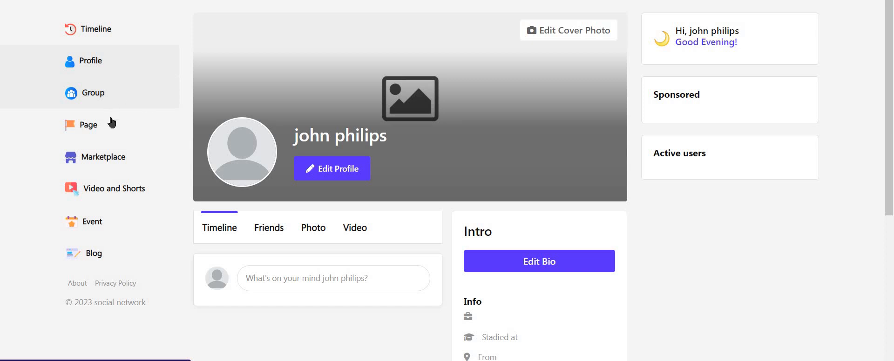
{"action": "mouse_move", "coordinate": [103, 161]}
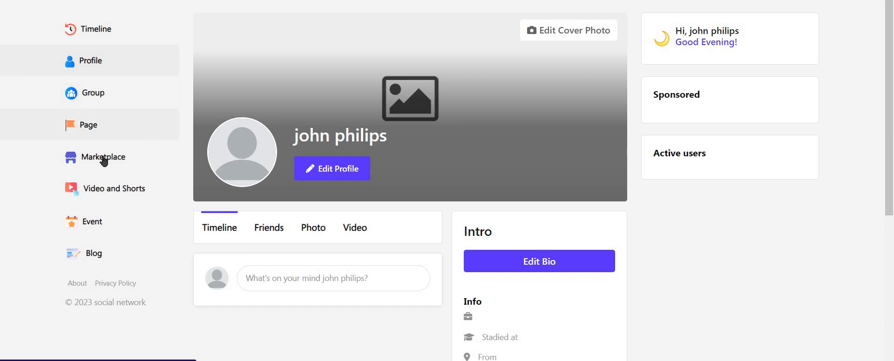
{"action": "mouse_move", "coordinate": [167, 159]}
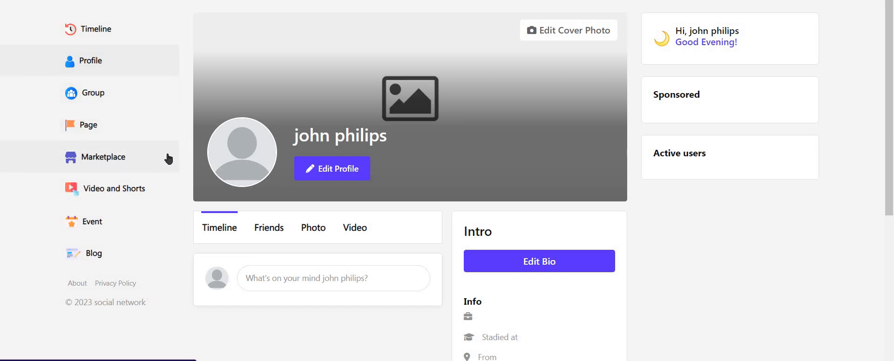
{"action": "mouse_move", "coordinate": [114, 163]}
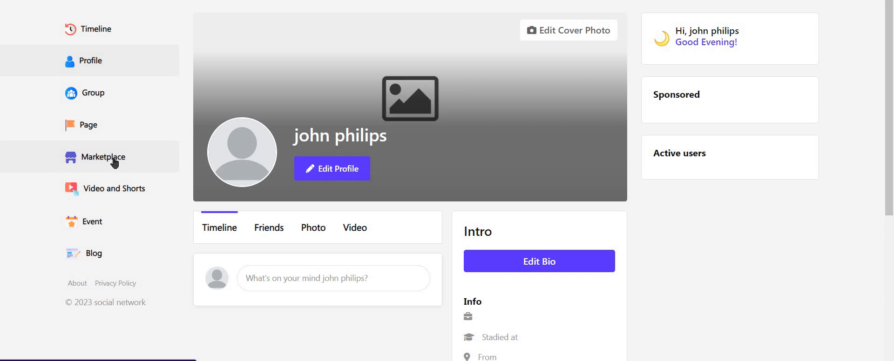
{"action": "mouse_move", "coordinate": [111, 163]}
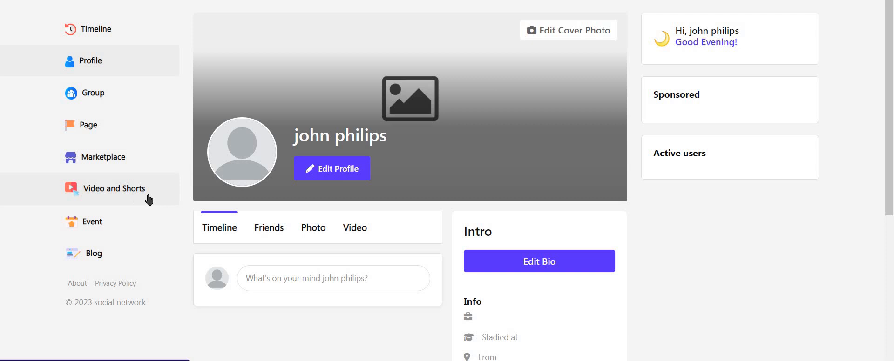
{"action": "mouse_move", "coordinate": [124, 189]}
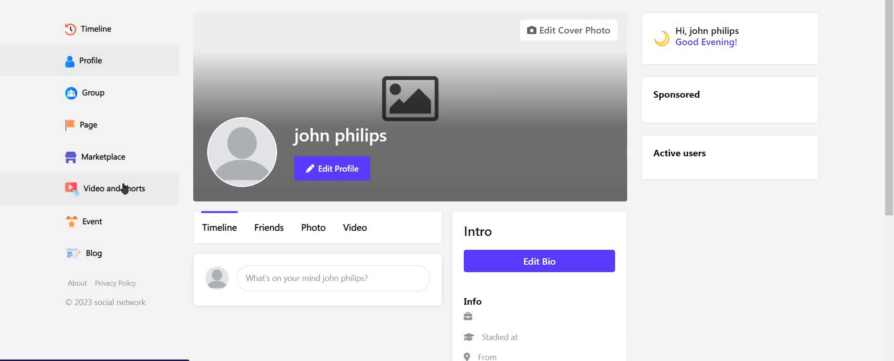
{"action": "scroll", "scroll_direction": "down", "scroll_amount": 3}
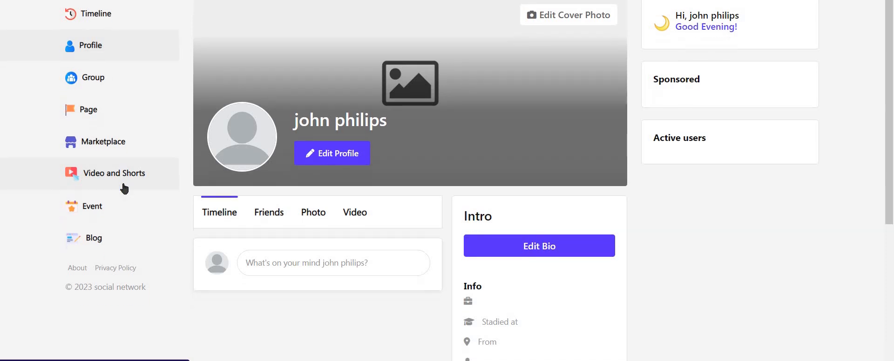
{"action": "scroll", "scroll_direction": "down", "scroll_amount": 3}
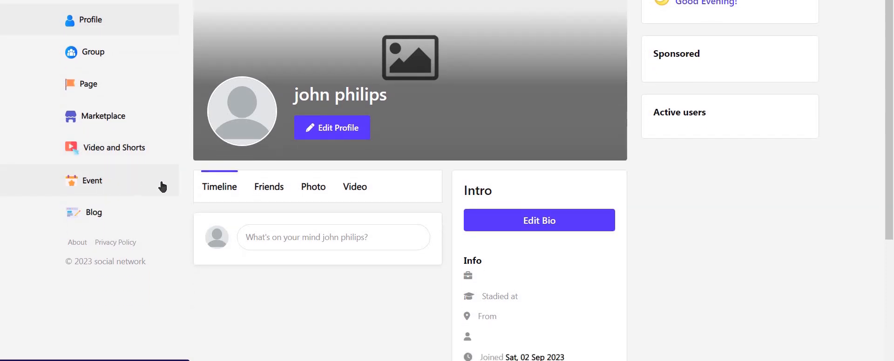
{"action": "mouse_move", "coordinate": [50, 173]}
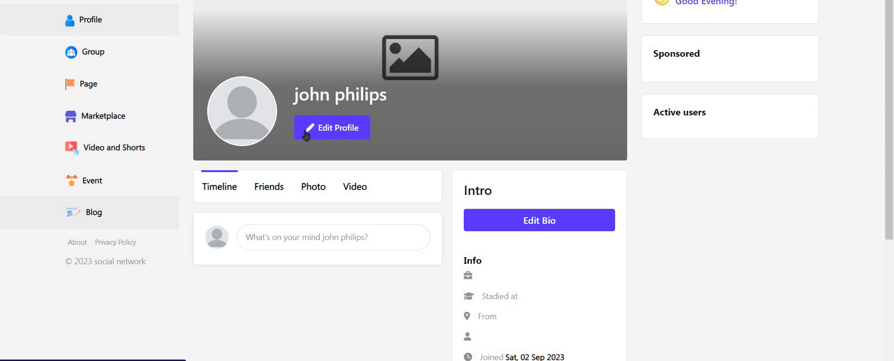
{"action": "scroll", "scroll_direction": "up", "scroll_amount": 3}
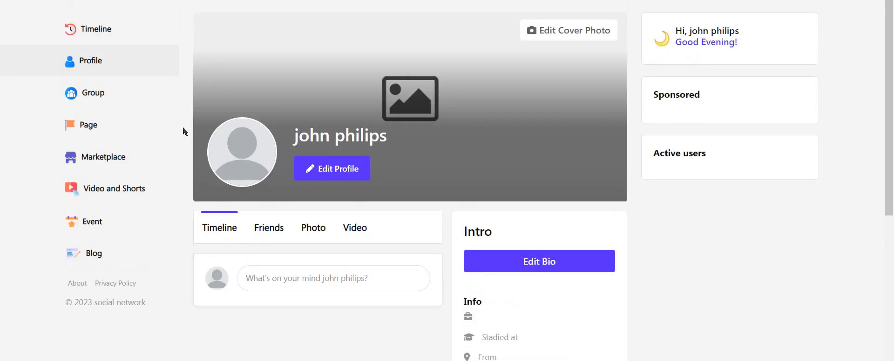